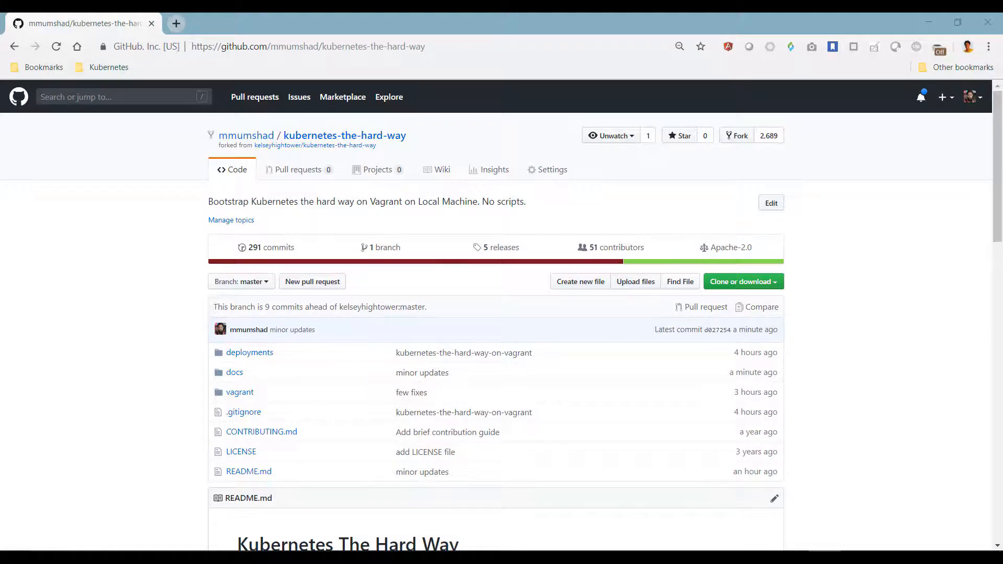
Open the 'Bootstrapping the Kubernetes Worker Nodes' lab from the README's Labs list.
scroll("down", 3)
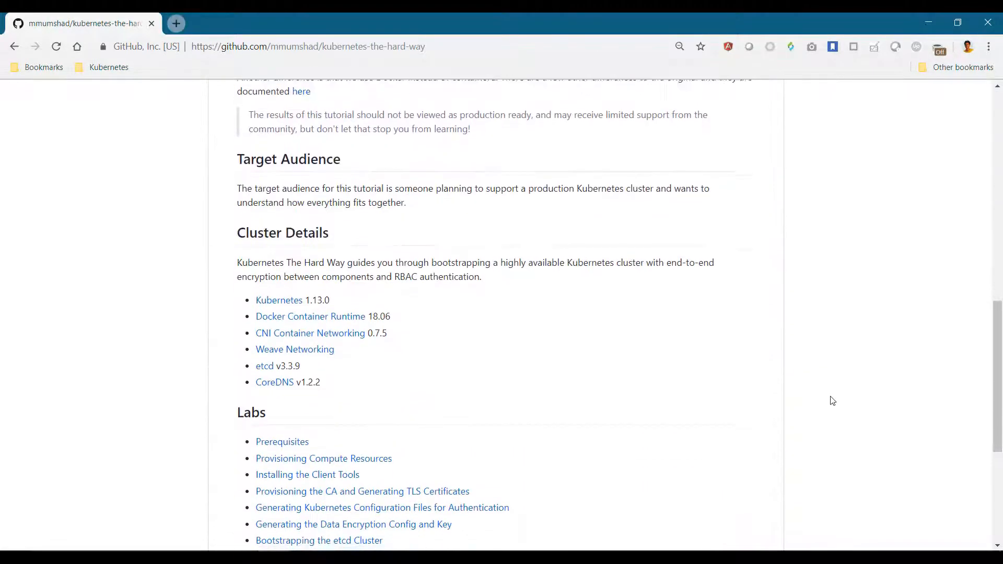
scroll("down", 3)
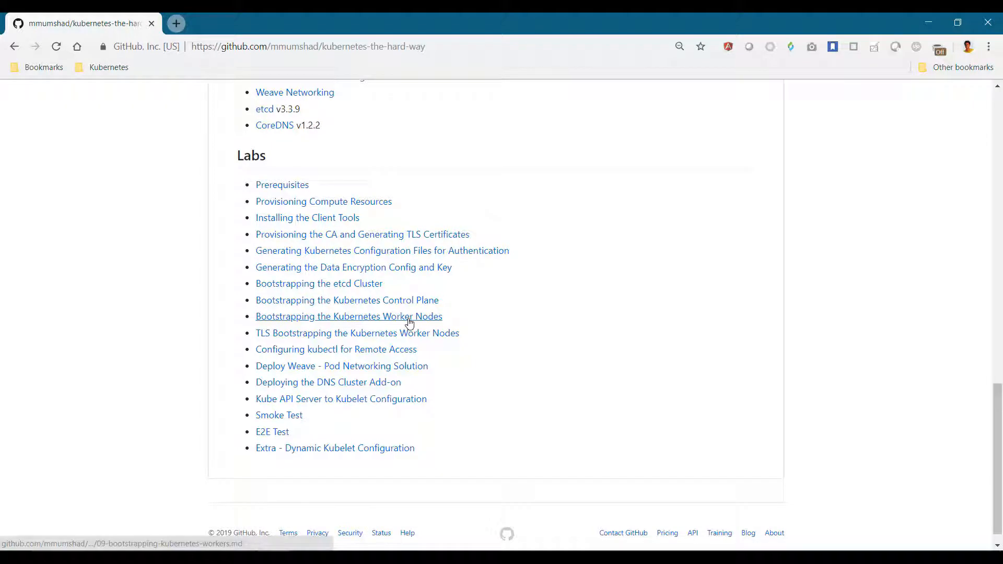
left_click(349, 316)
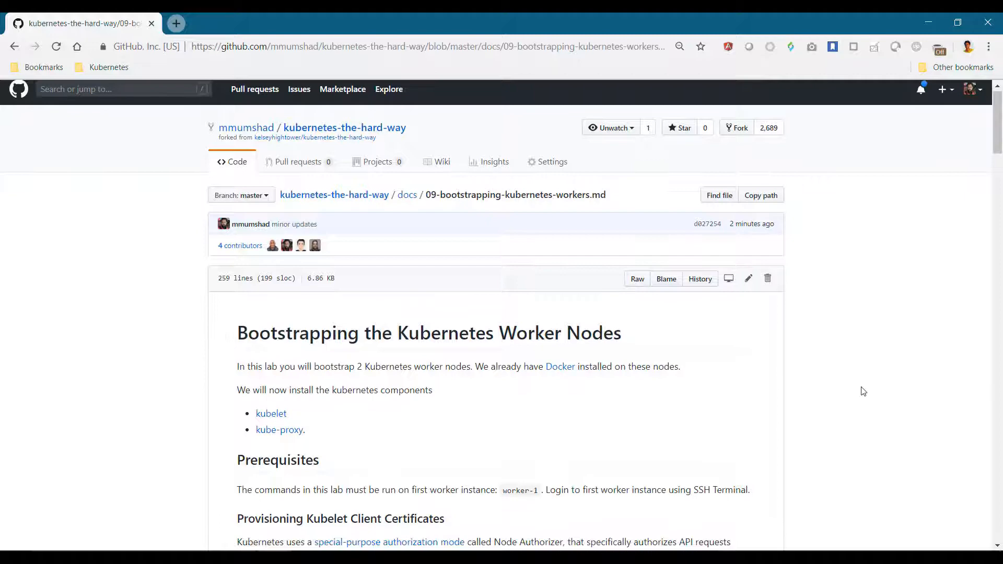
Scroll the lab to the worker-1 openssl genrsa, req and x509 commands.
scroll("down", 3)
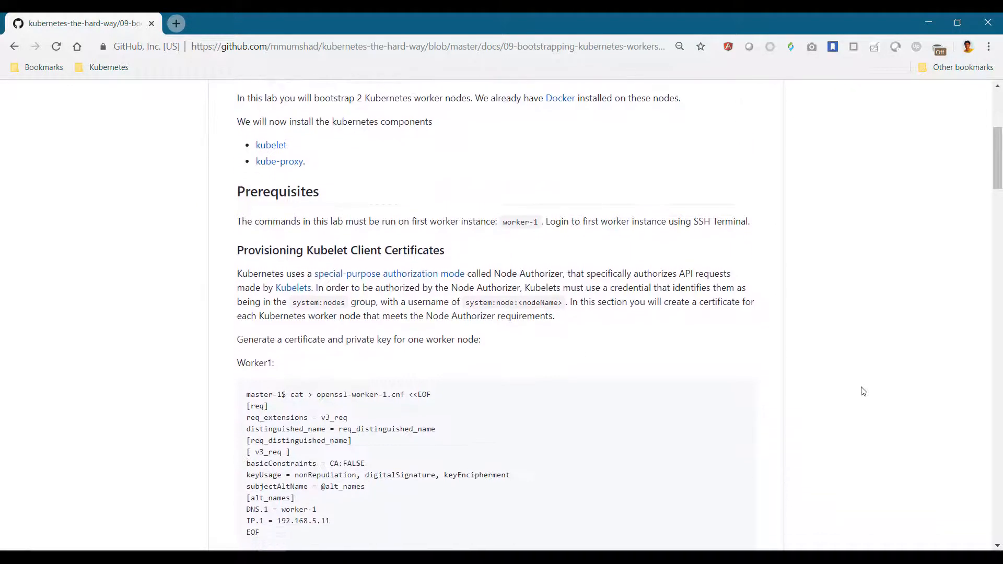
scroll("down", 3)
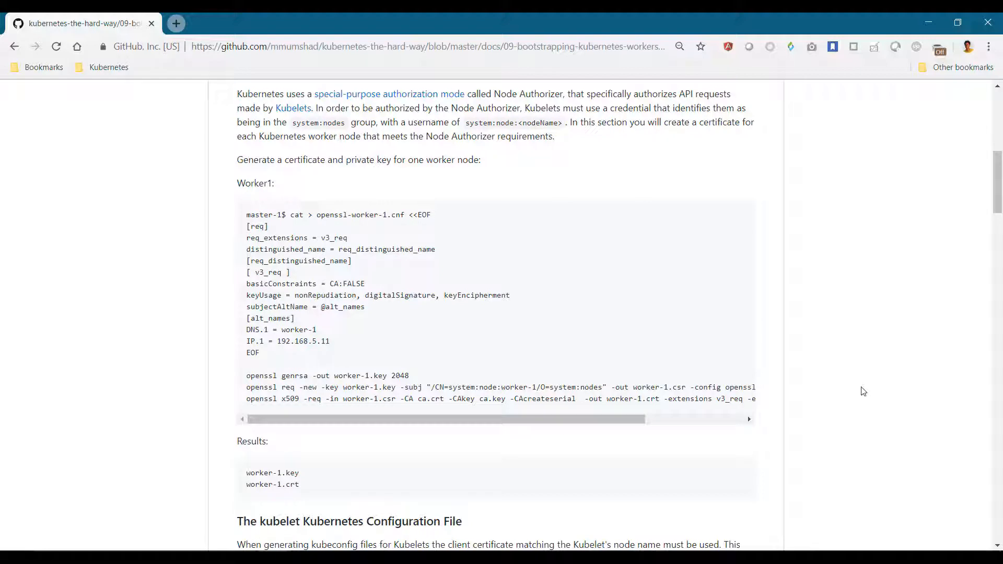
mouse_move(766, 354)
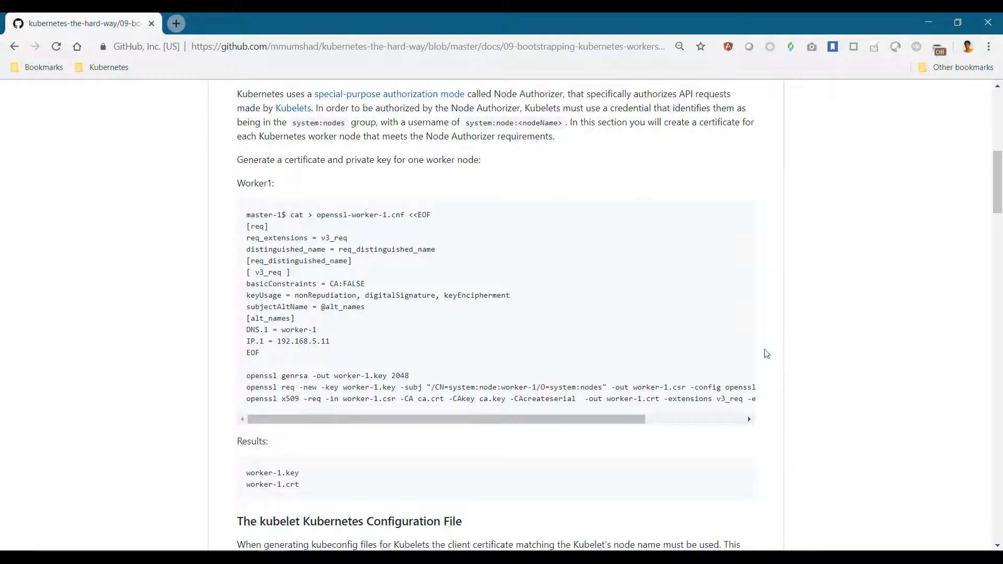
scroll("up", 3)
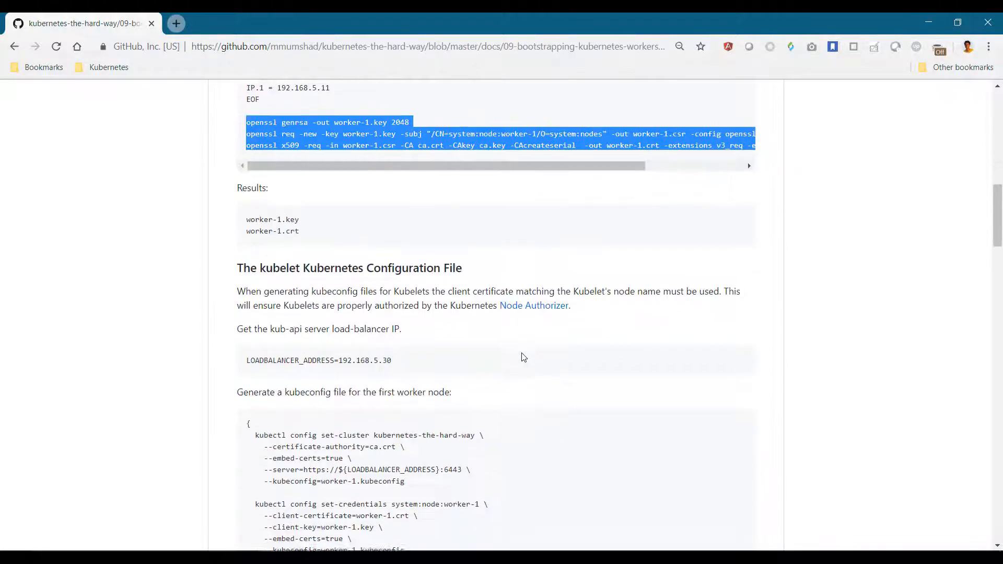
Select the LOADBALANCER_ADDRESS=192.168.5.30 line and move on to the kubeconfig commands.
scroll("down", 3)
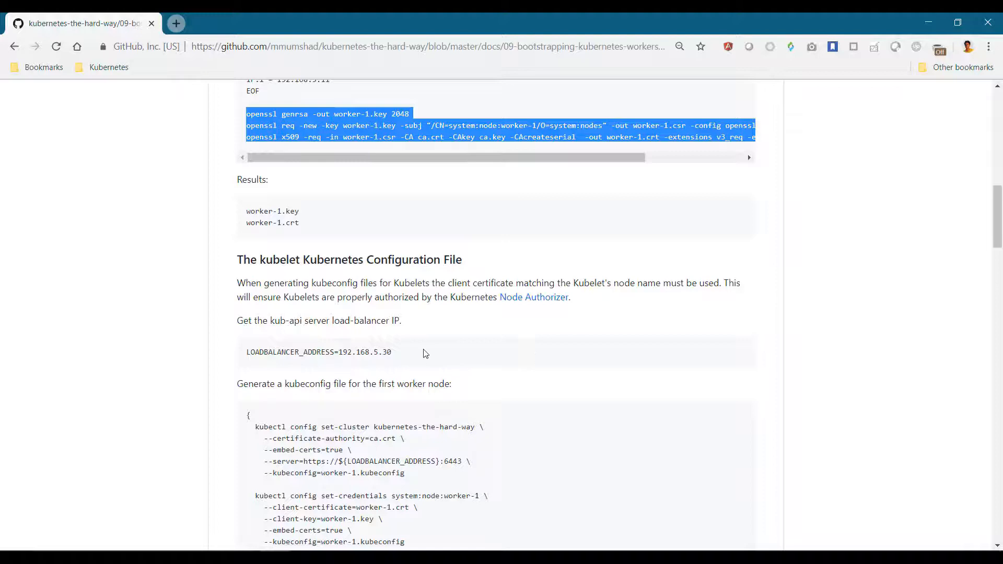
triple_click(318, 352)
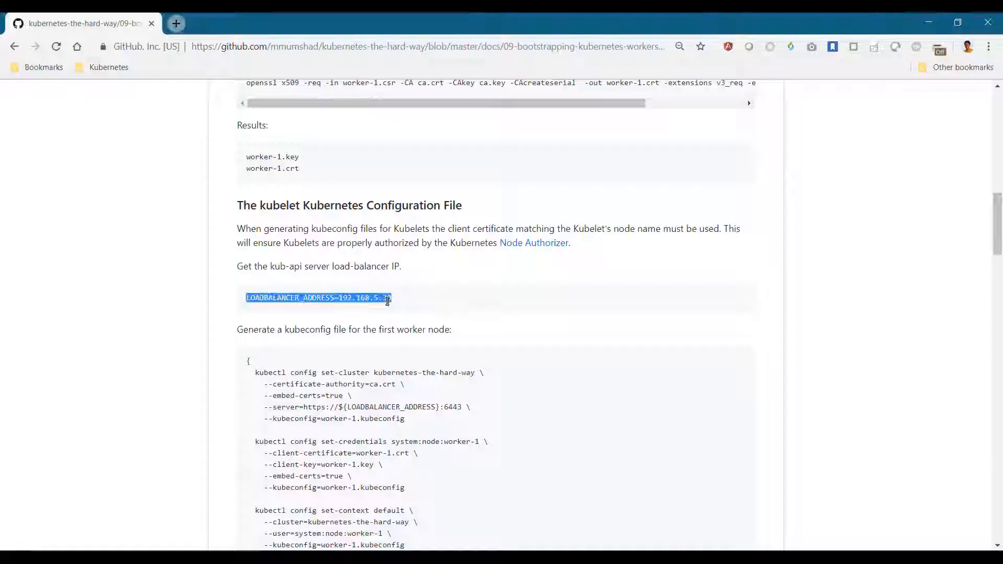
scroll("down", 3)
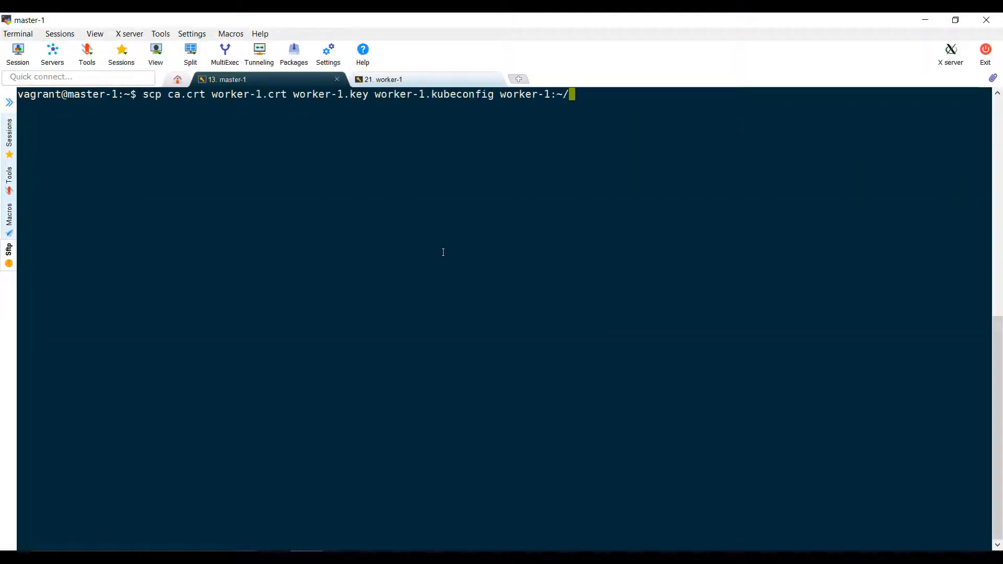
scp the certs and kubeconfig to worker-1, then create its installation directories with sudo mkdir -p.
key("Return")
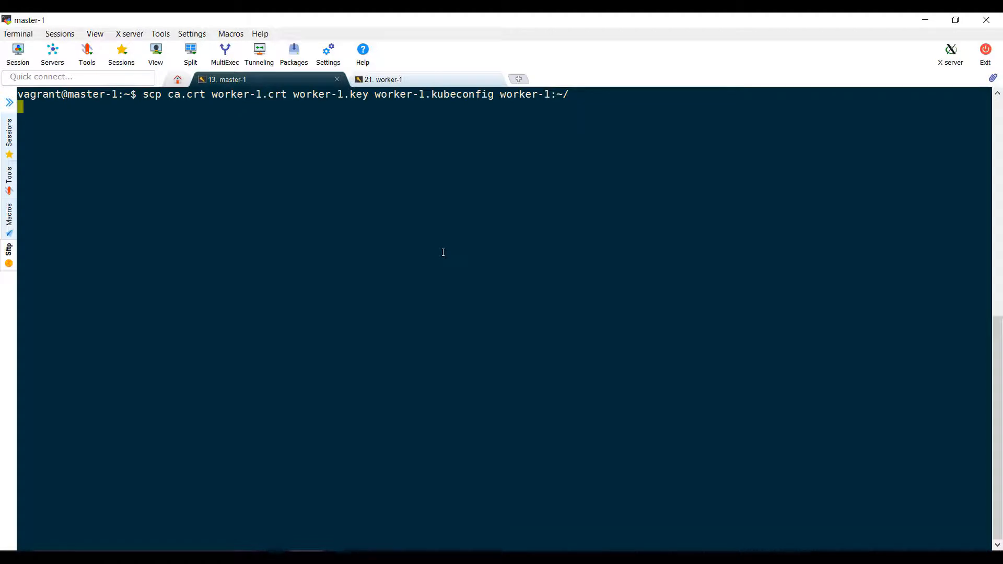
key("Return")
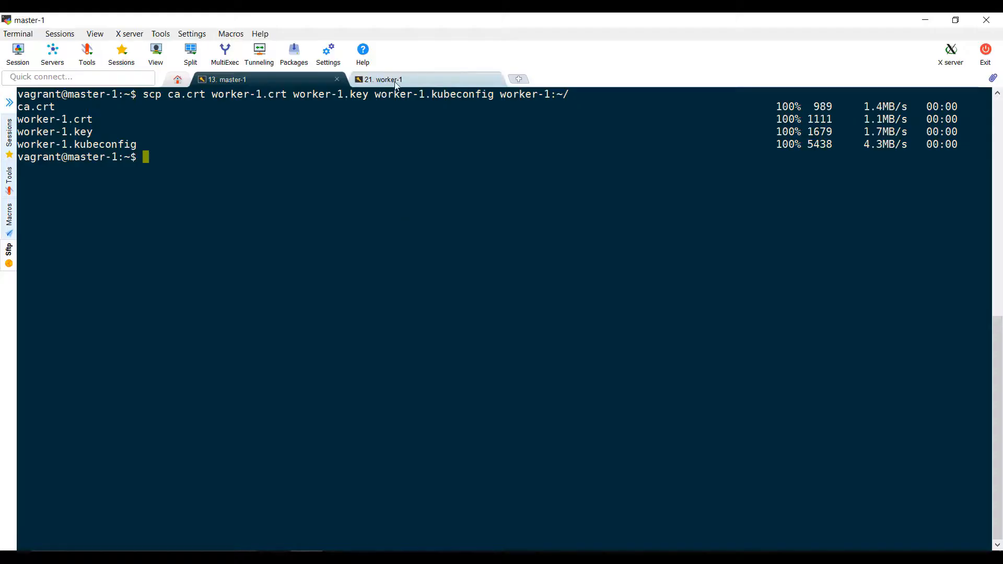
left_click(383, 78)
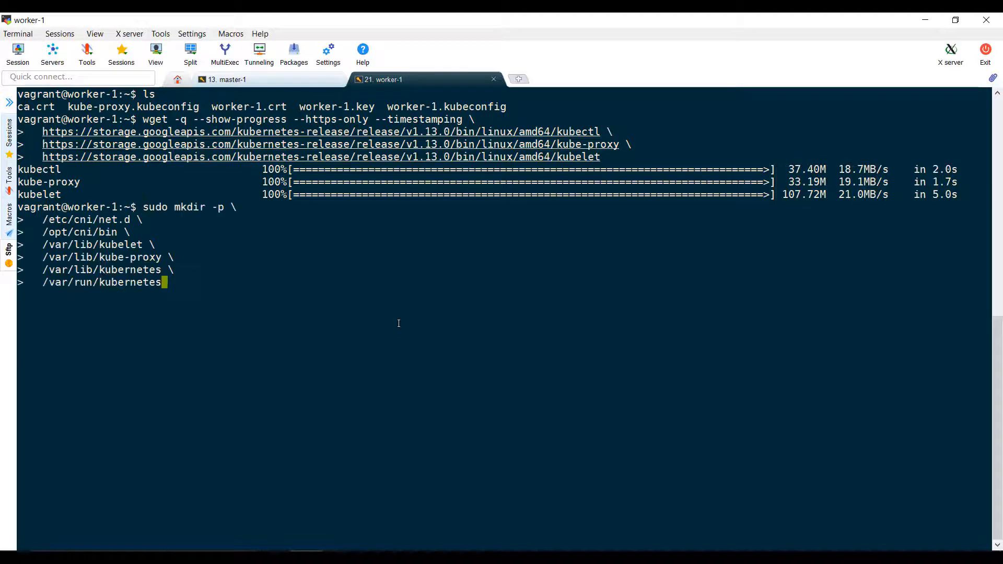
key("Return")
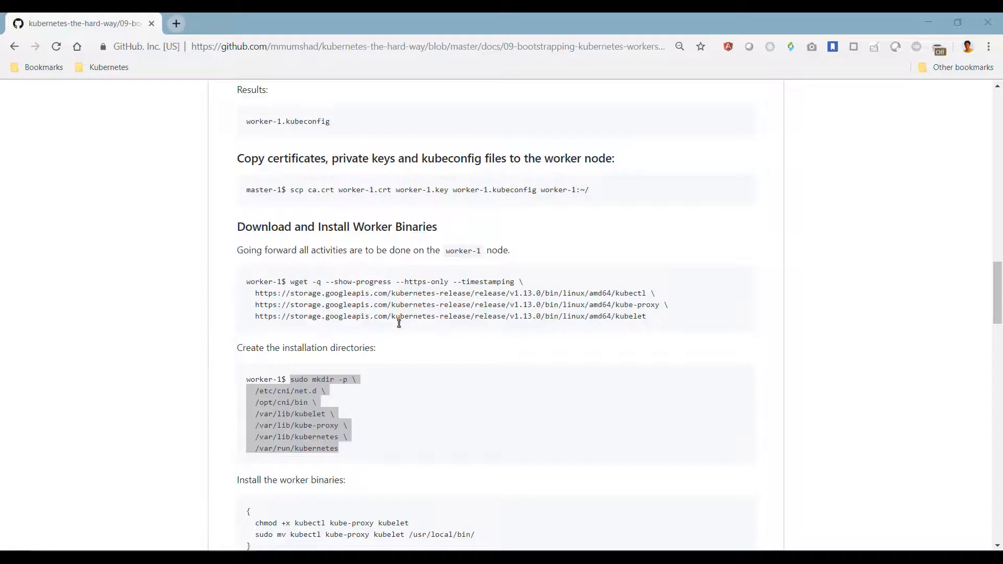
Move worker-1's key, cert, kubeconfig and ca.crt into /var/lib/kubelet and /var/lib/kubernetes.
scroll("down", 3)
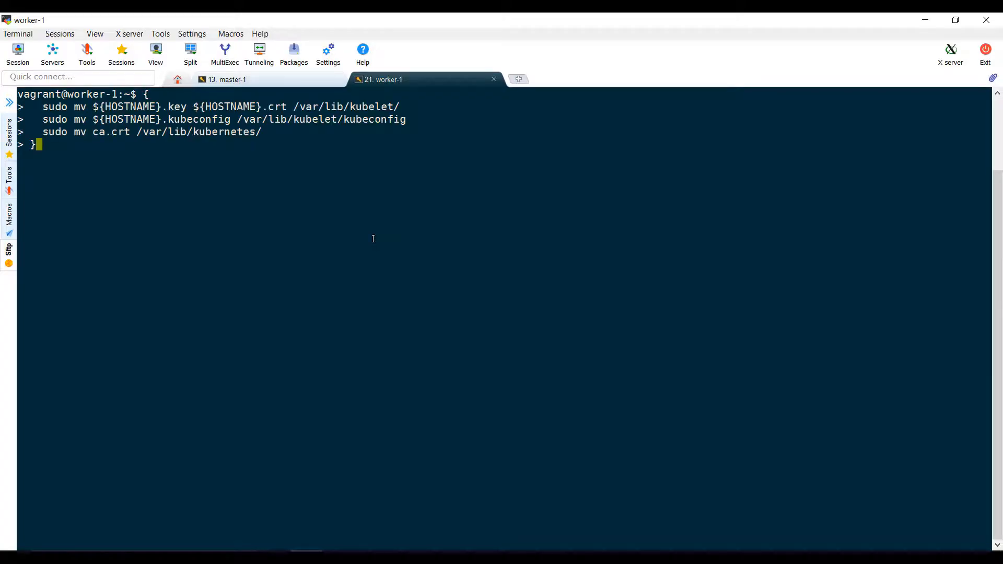
key("Return")
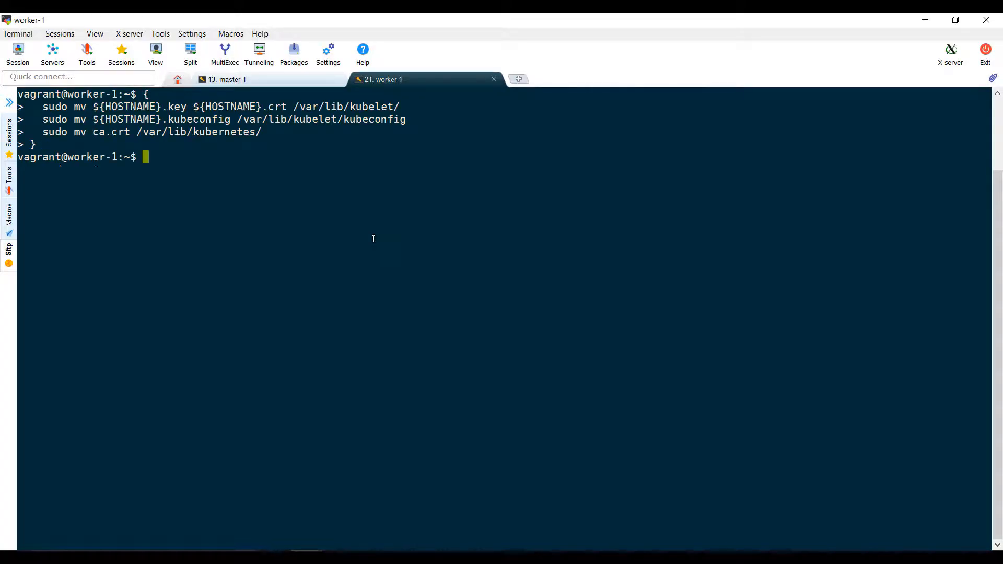
key("Return")
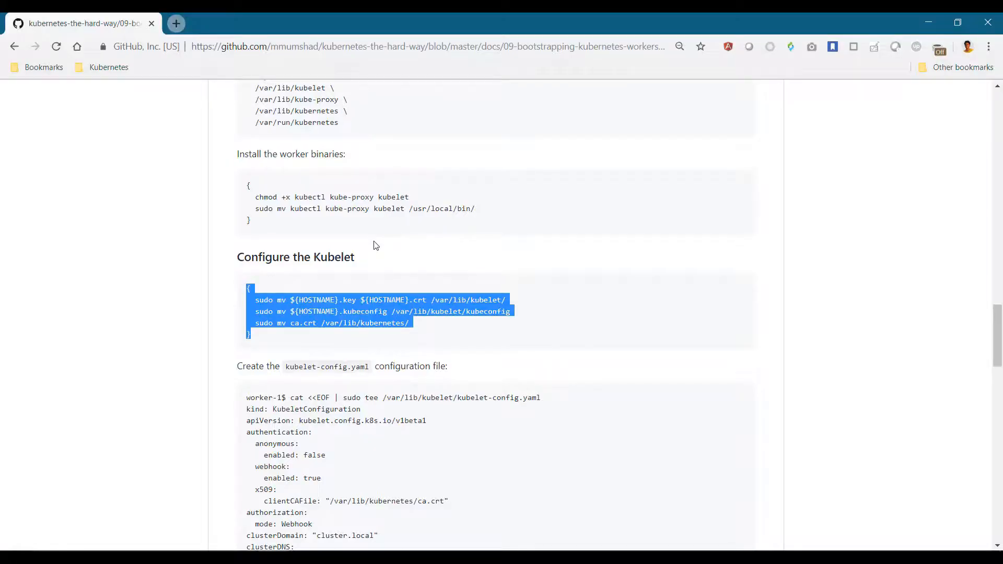
Write kubelet-config.yaml under /var/lib/kubelet and the kubelet systemd unit via cat <<EOF | sudo tee.
scroll("down", 3)
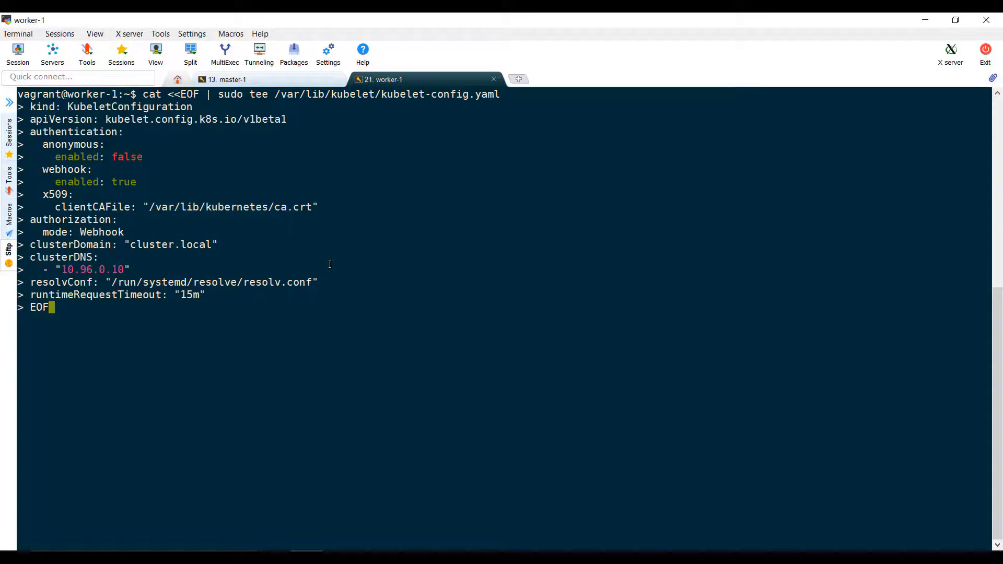
key("Return")
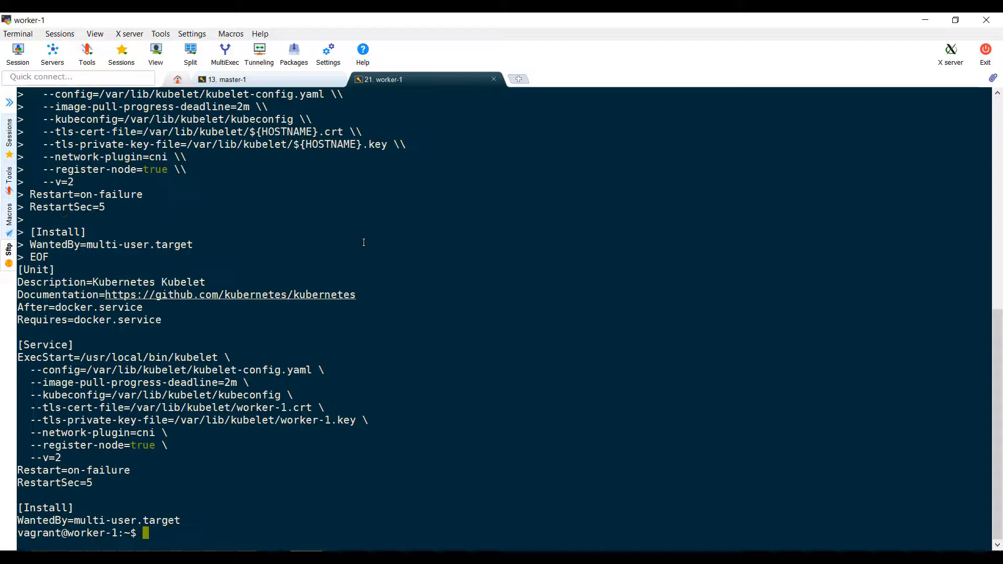
key("ctrl+l")
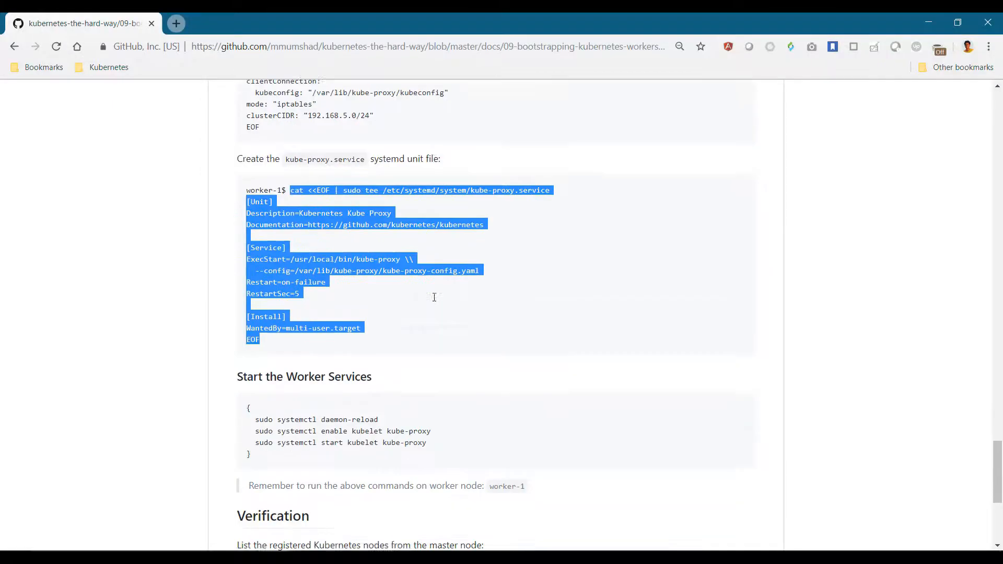
Reload systemd, enable and start kubelet and kube-proxy, then check sudo service kubelet status.
scroll("down", 3)
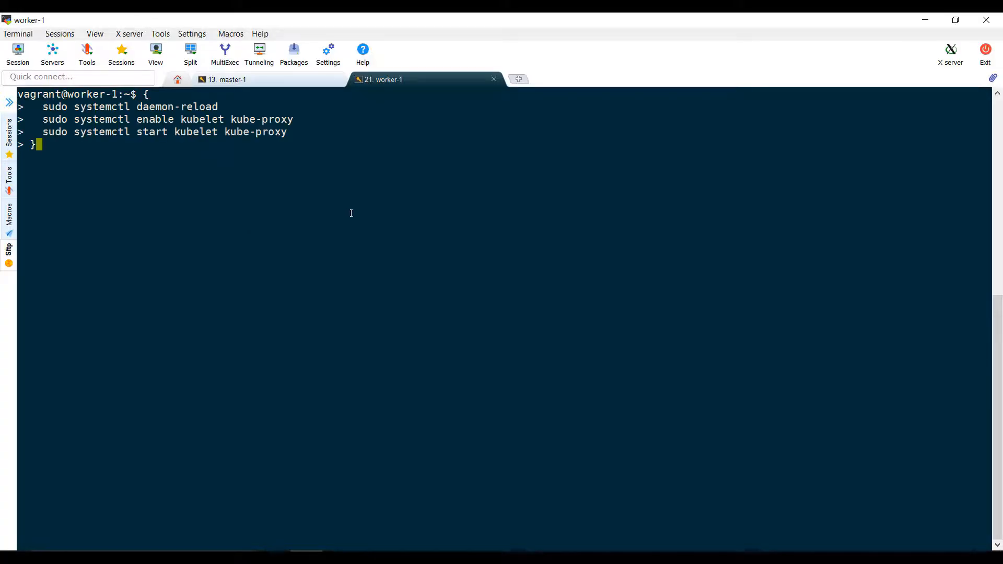
key("Return")
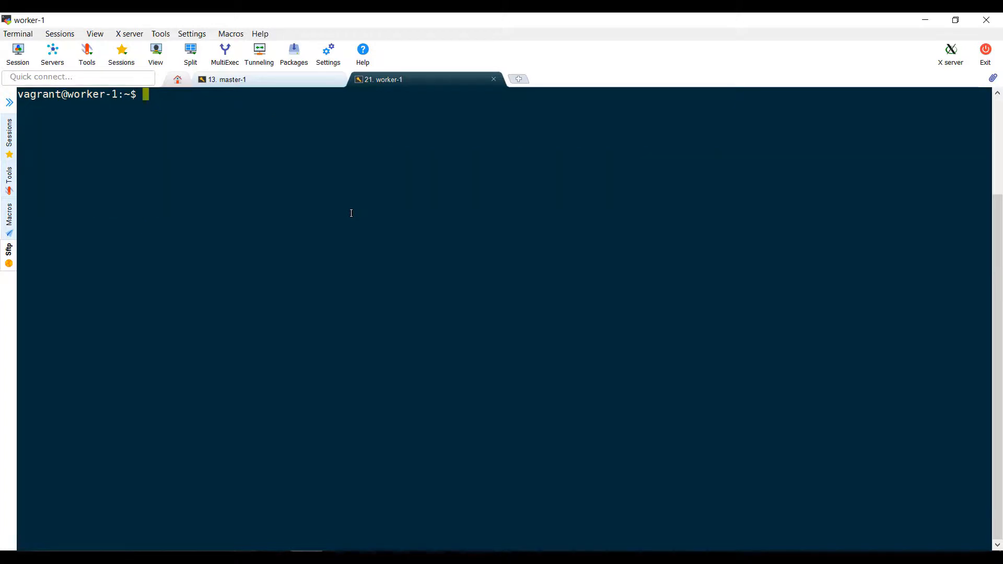
type("sudo service kubelet status")
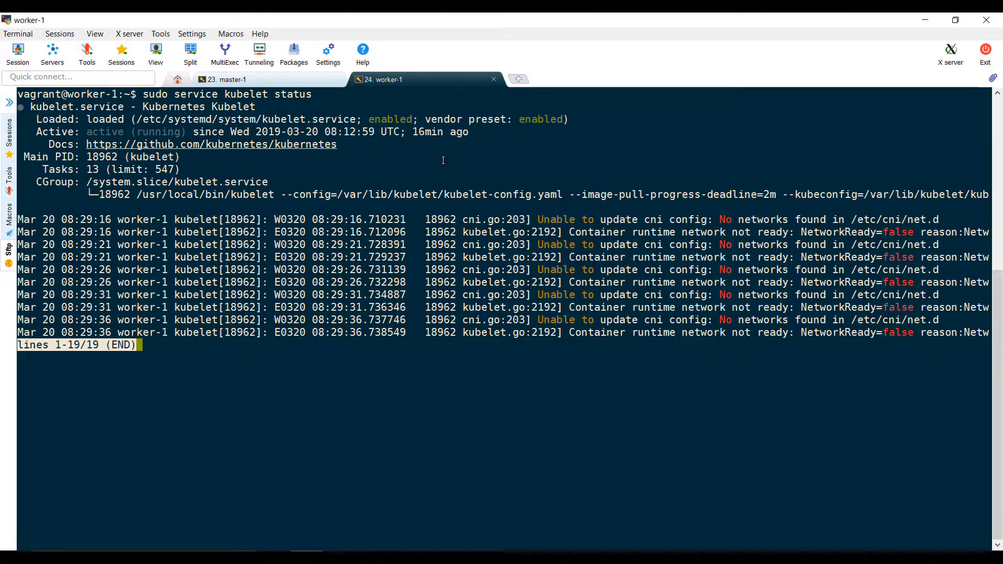
Run kubectl get nodes on master-1, listing worker-1 as NotReady at v1.13.0.
left_click(227, 80)
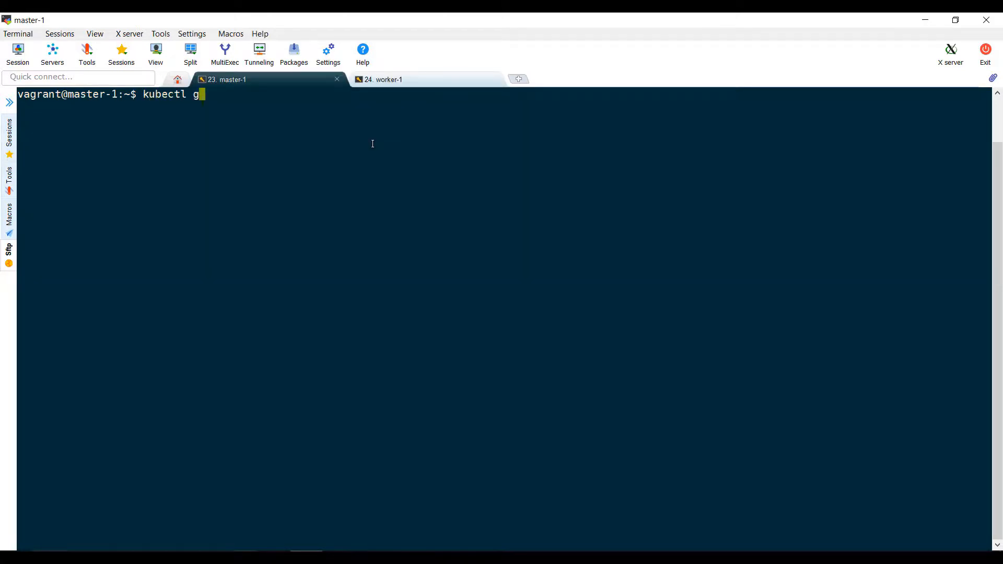
key("Return")
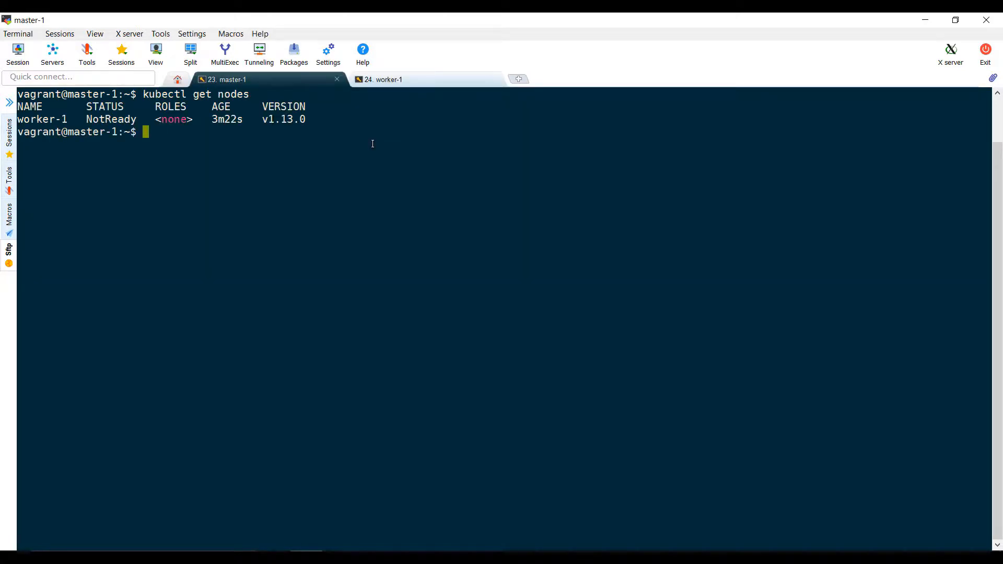